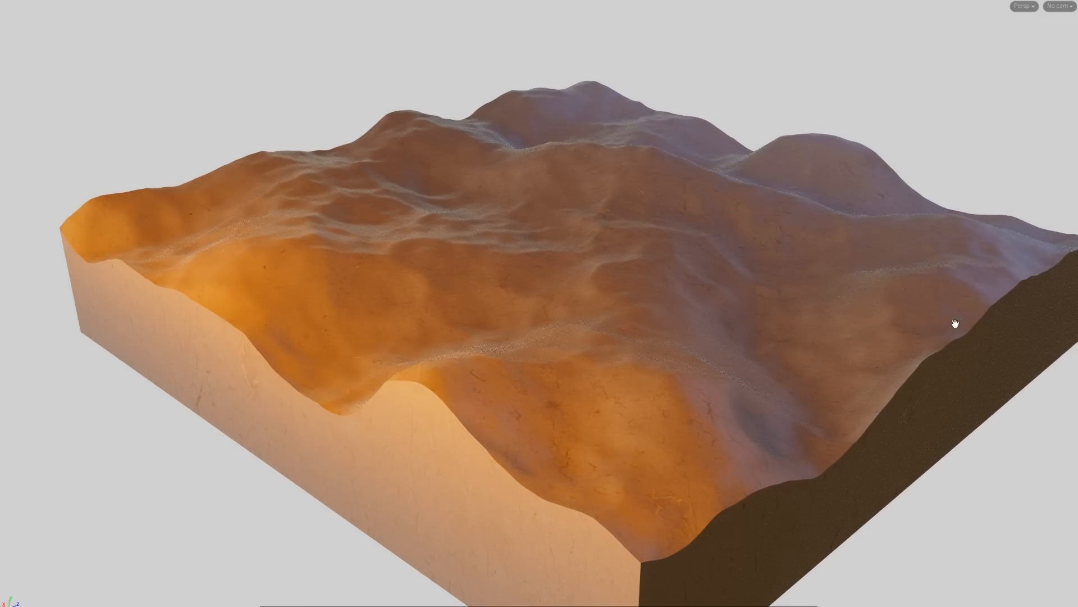
Orbit the viewport around the terrain block.
left_click_drag(955, 324, 658, 381)
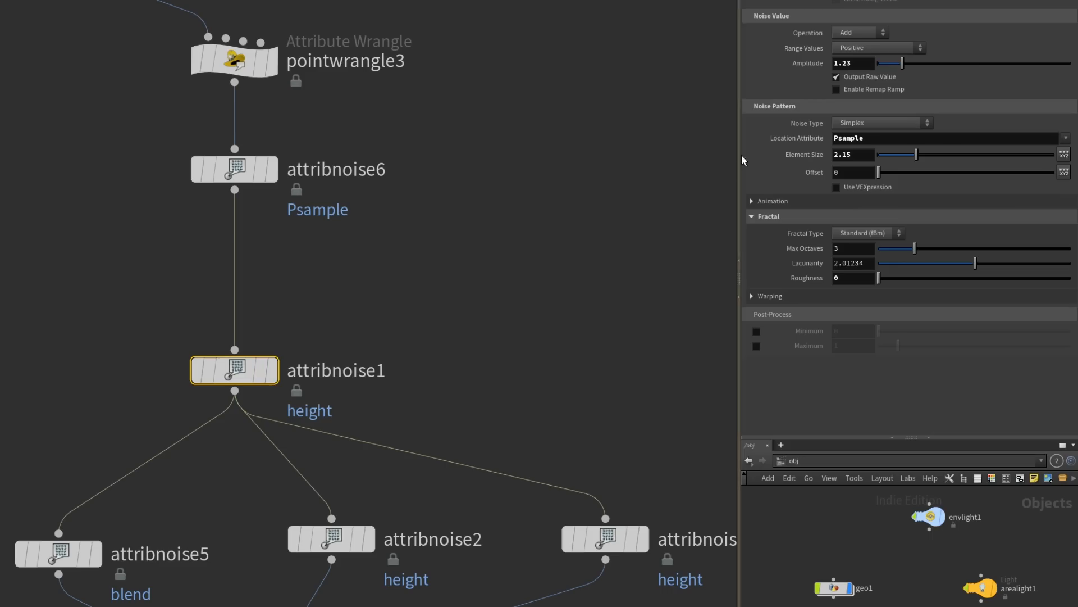
left_click(881, 123)
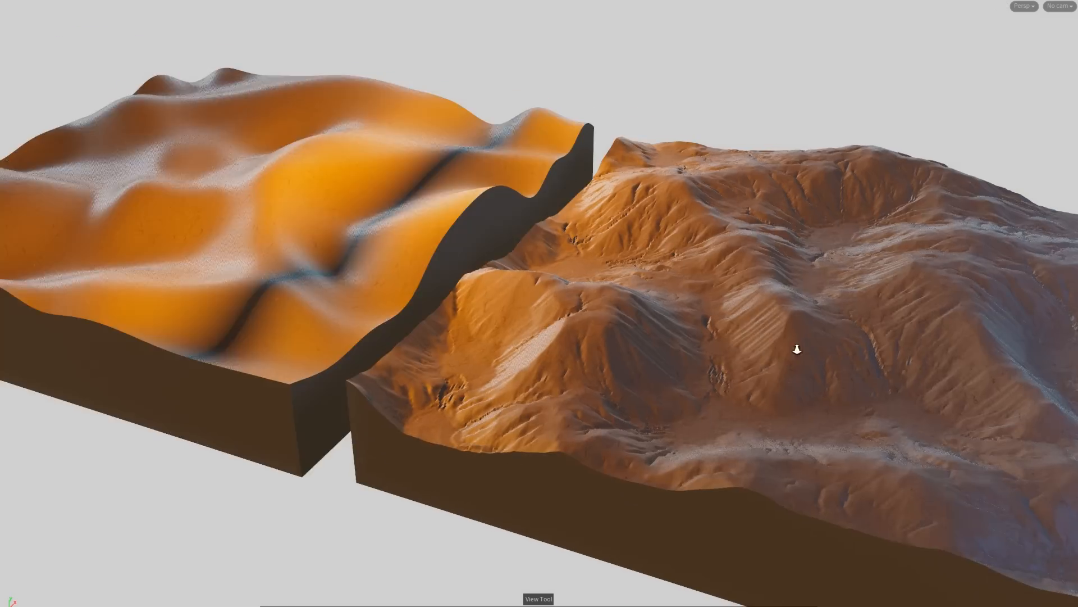
Orbit around both terrain blocks to view the dune terrain from the side.
left_click_drag(798, 350, 802, 380)
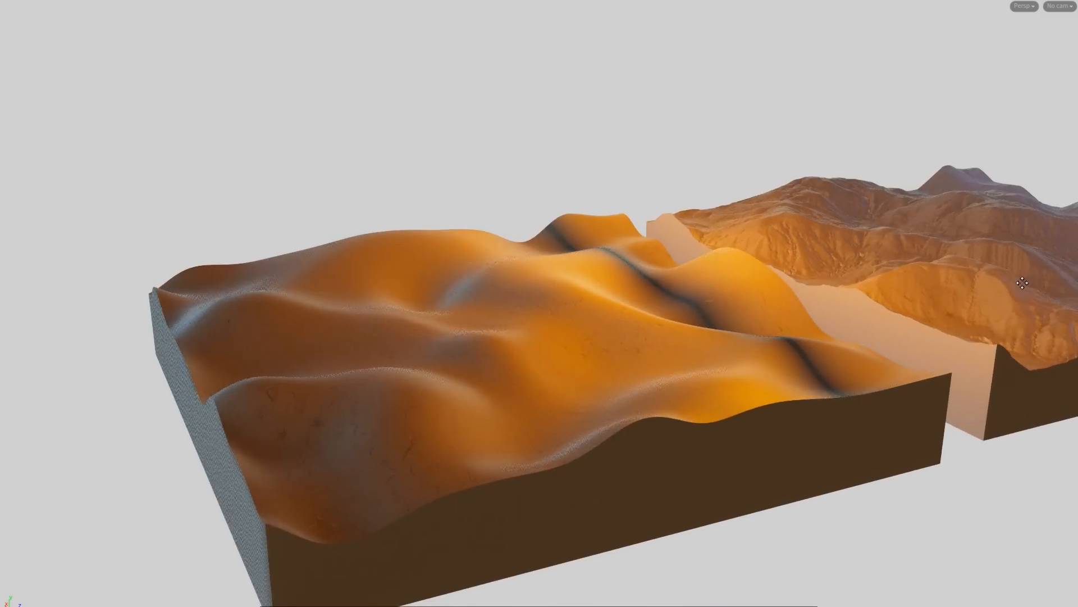
left_click_drag(1024, 282, 511, 382)
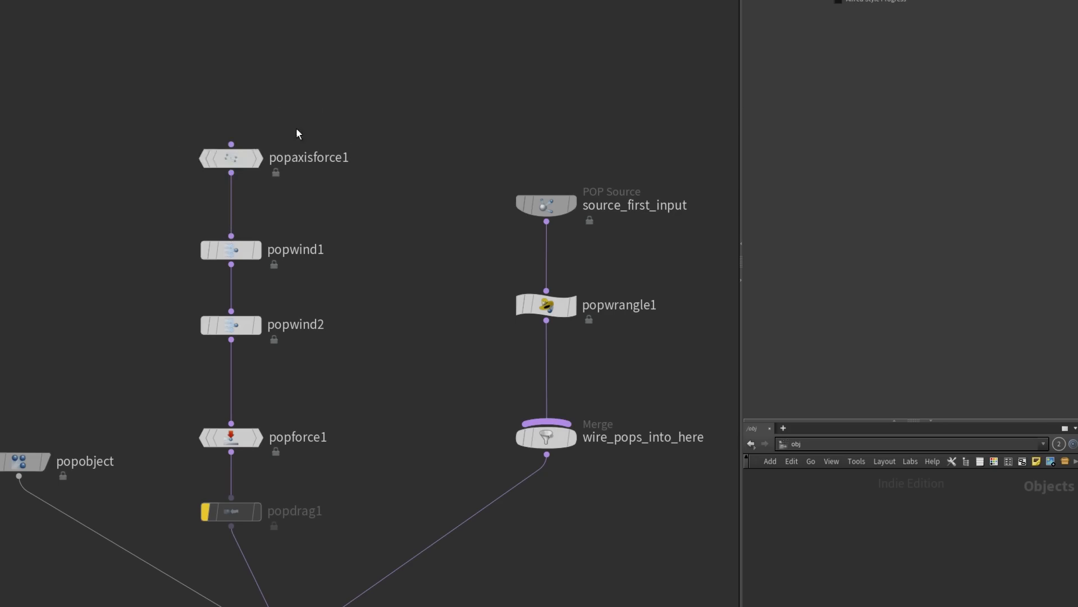
Switch to the Scene View to display the two cyan particle portal rings.
left_click(231, 249)
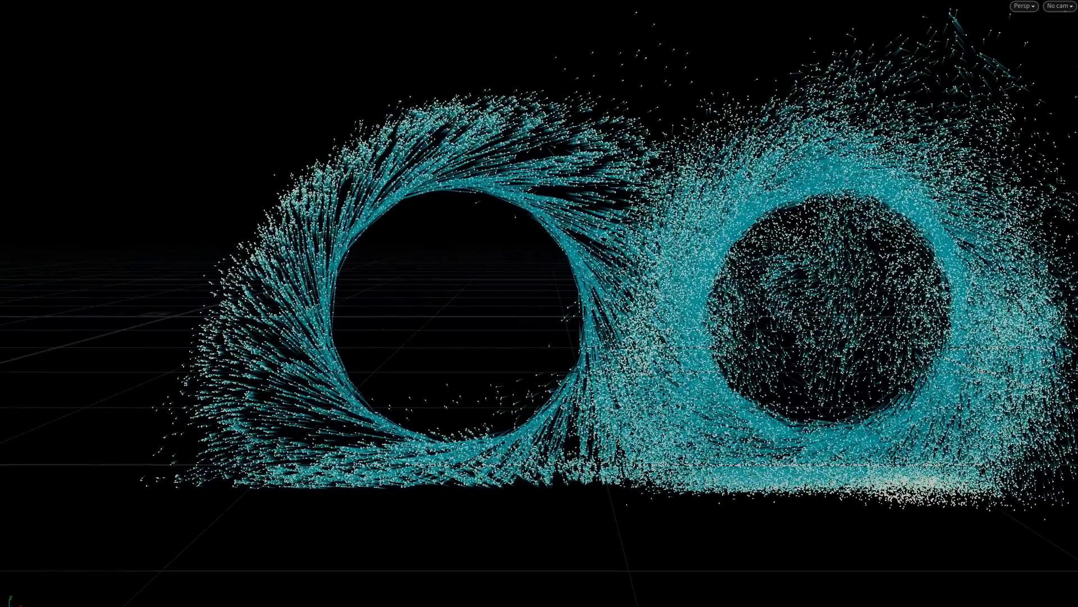
left_click(447, 328)
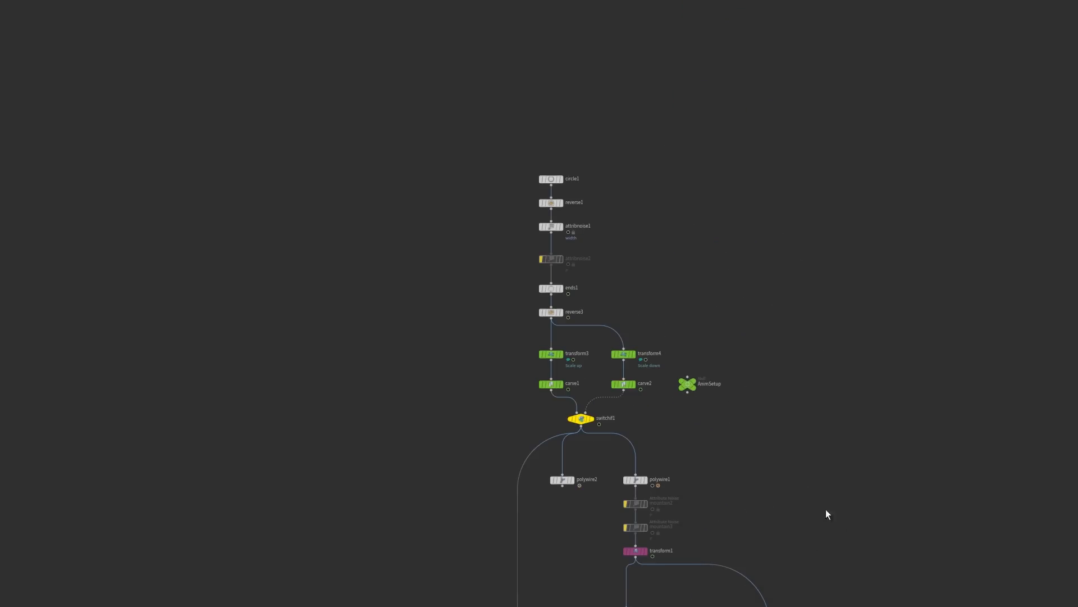
Scroll the network down to the EmissionVDB cache, scatter, popnet and ParticleSim nodes.
scroll("down", 3)
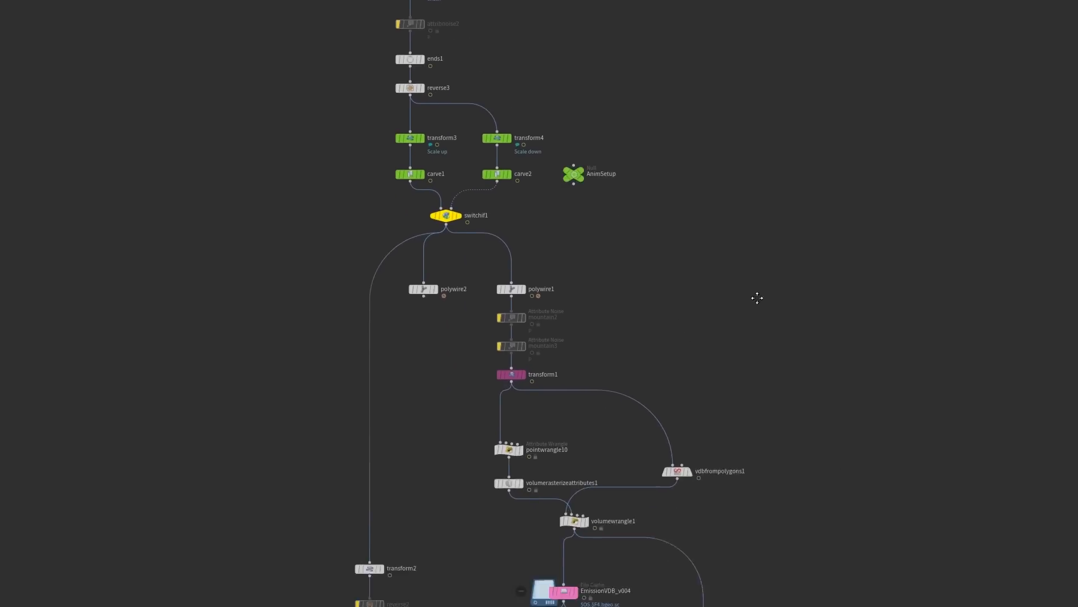
scroll("down", 3)
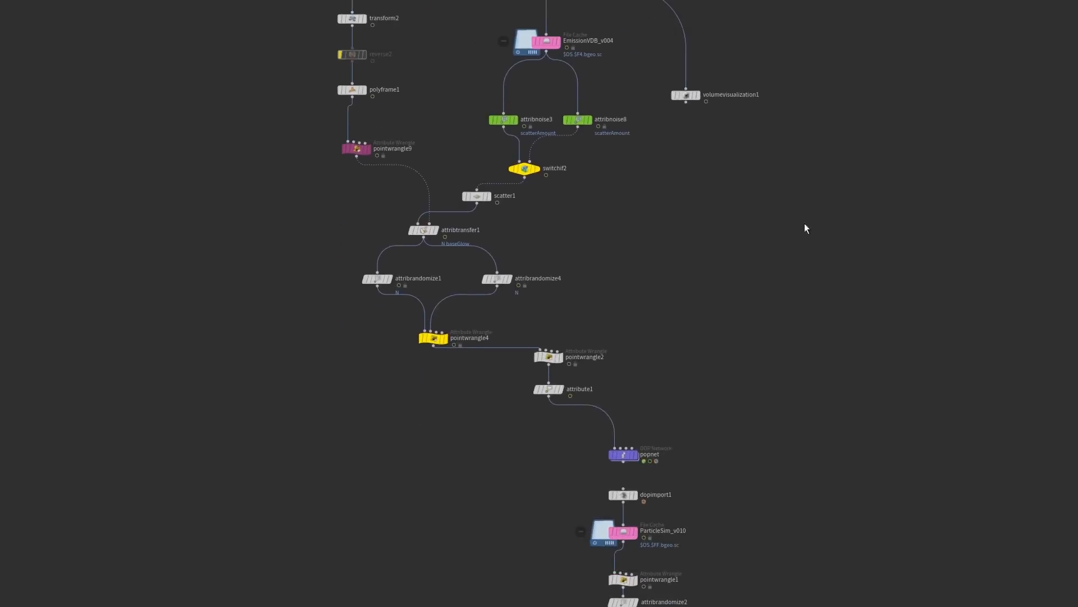